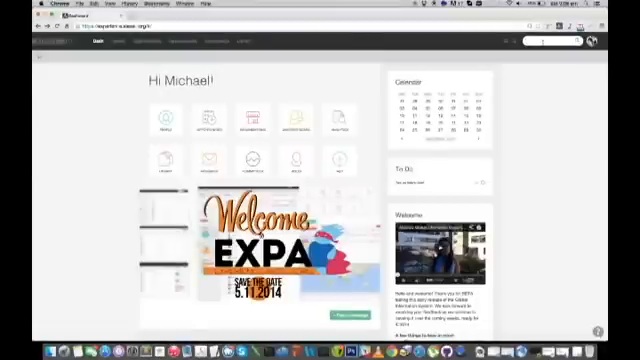
Search for the AIESEC in CANADA committee and open its editable profile page.
{"action": "type", "text": "search"}
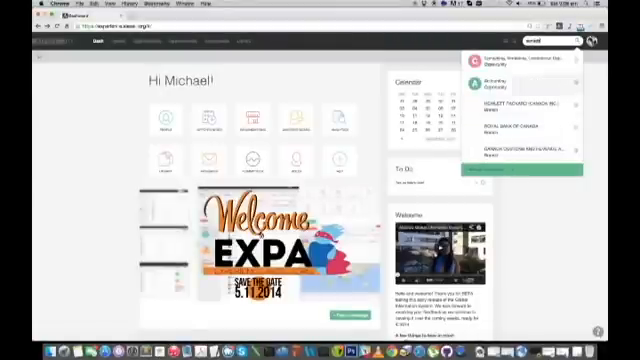
{"action": "key", "text": "Return"}
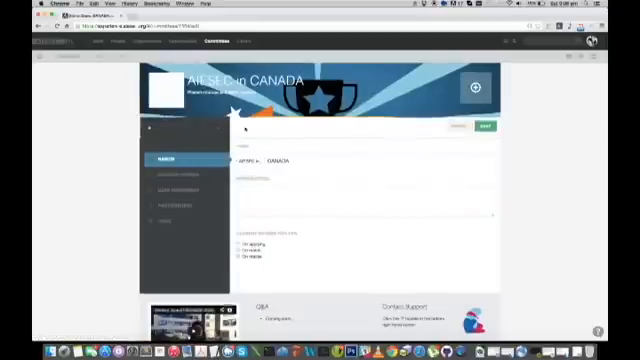
{"action": "scroll", "scroll_direction": "down", "scroll_amount": 3}
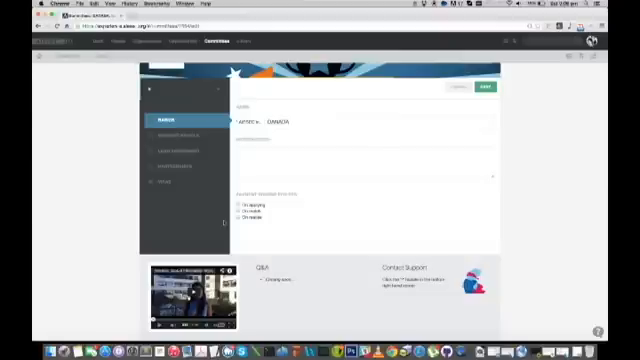
Tick 'On applying' and 'On match' in the EP payment scheme options.
{"action": "left_click", "coordinate": [237, 201]}
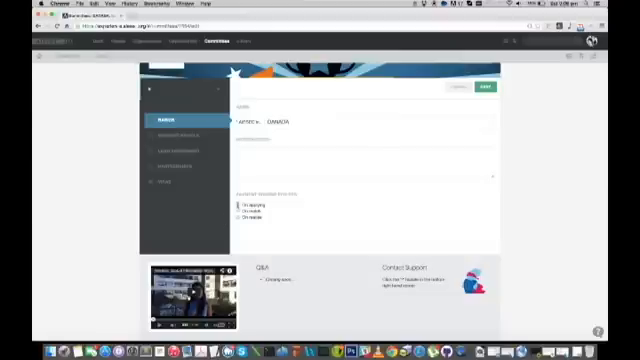
{"action": "left_click", "coordinate": [237, 205]}
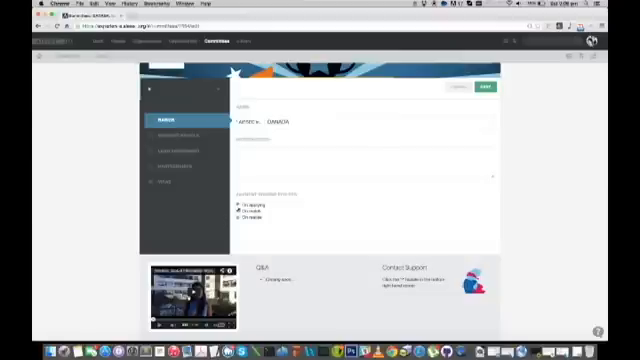